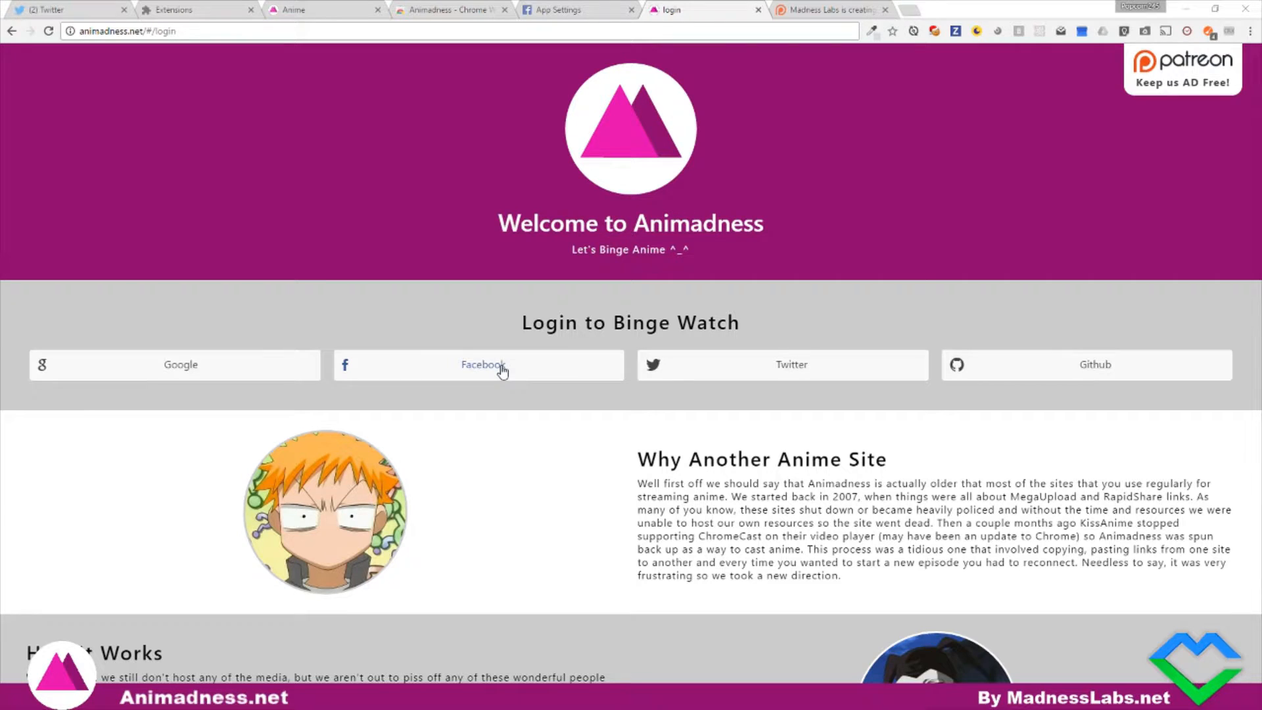
# - Sign in with Facebook and approve sharing the public profile with Animadness
pyautogui.click(479, 364)
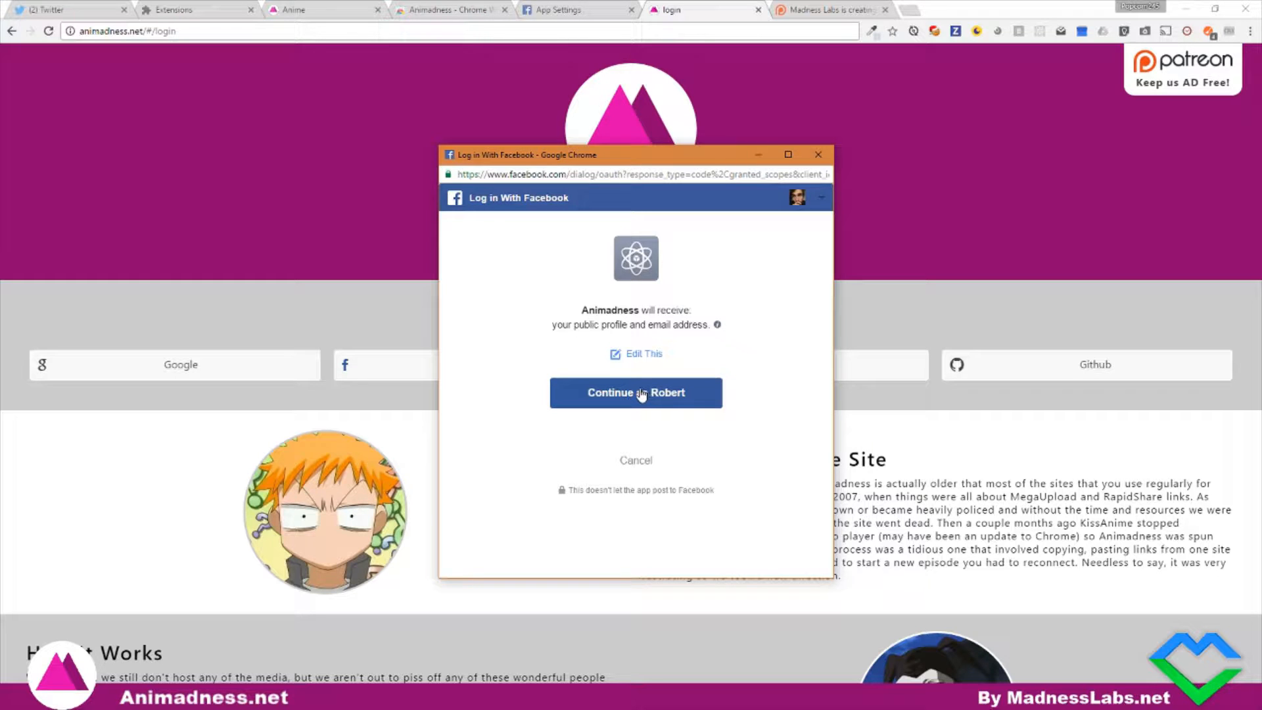
pyautogui.click(635, 393)
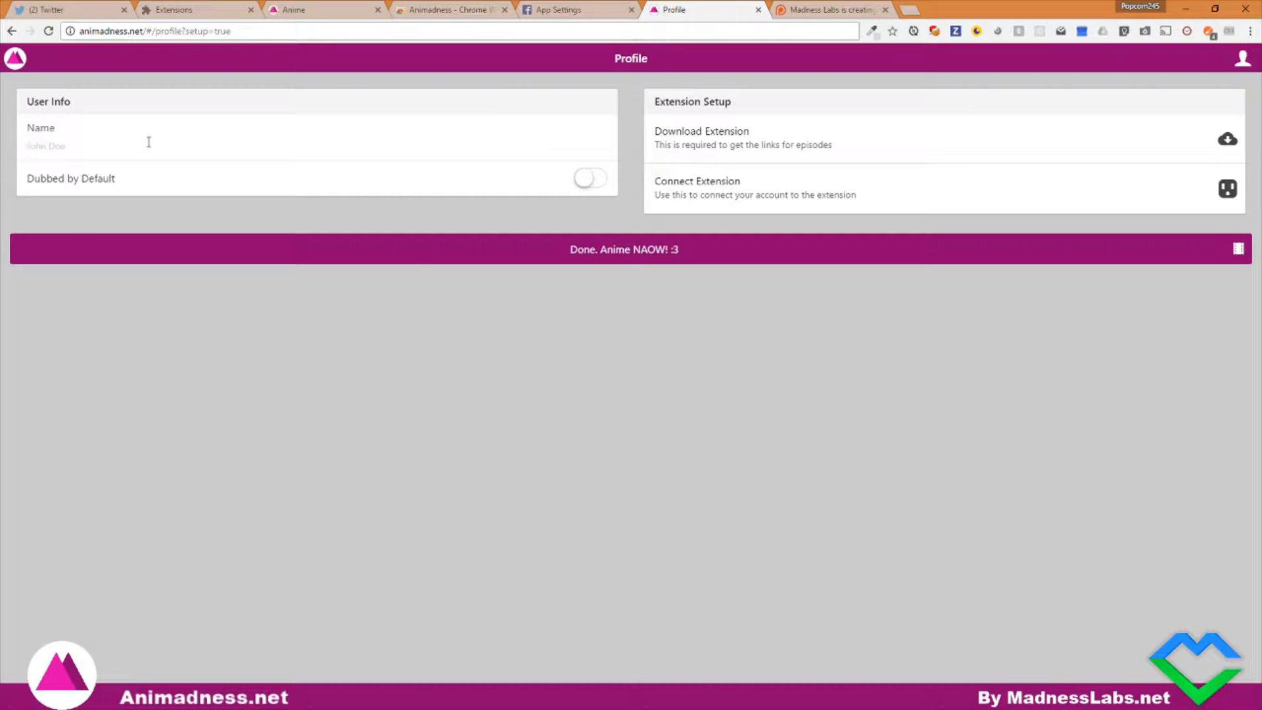
# - Enter 'Popcorn 245' as the display name in User Info
pyautogui.write('Popcorn 245')
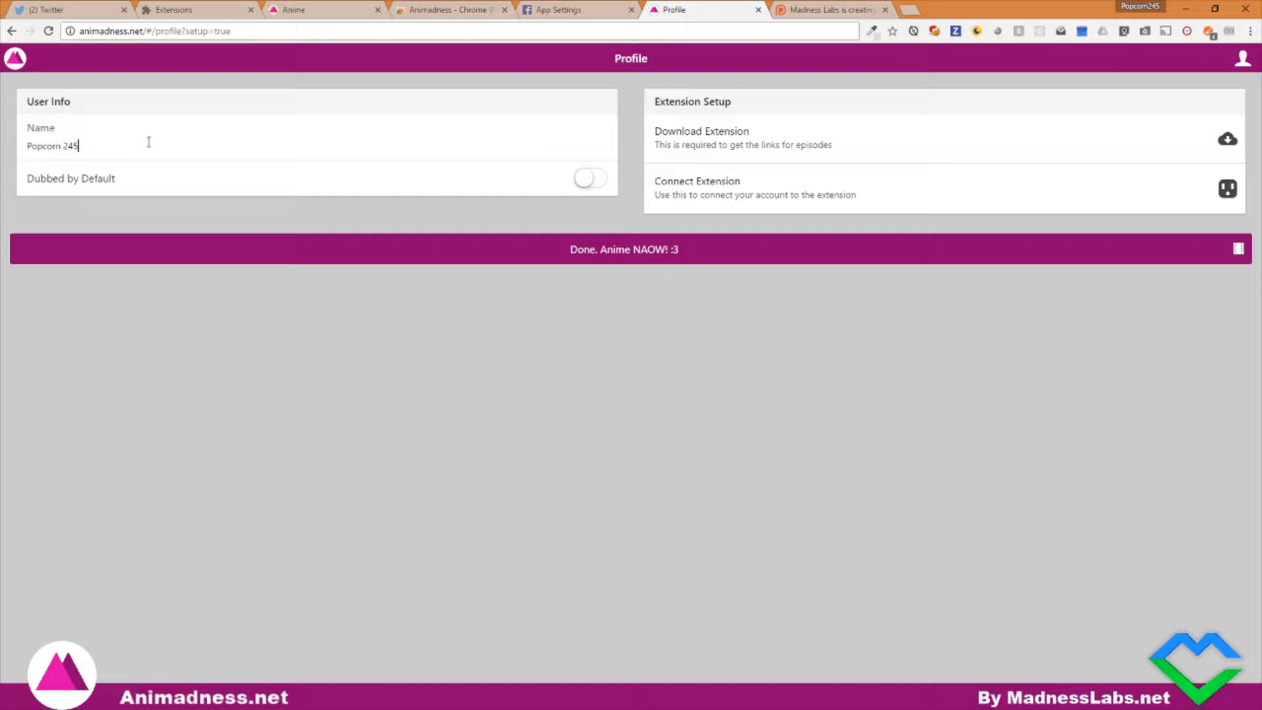
pyautogui.moveTo(563, 184)
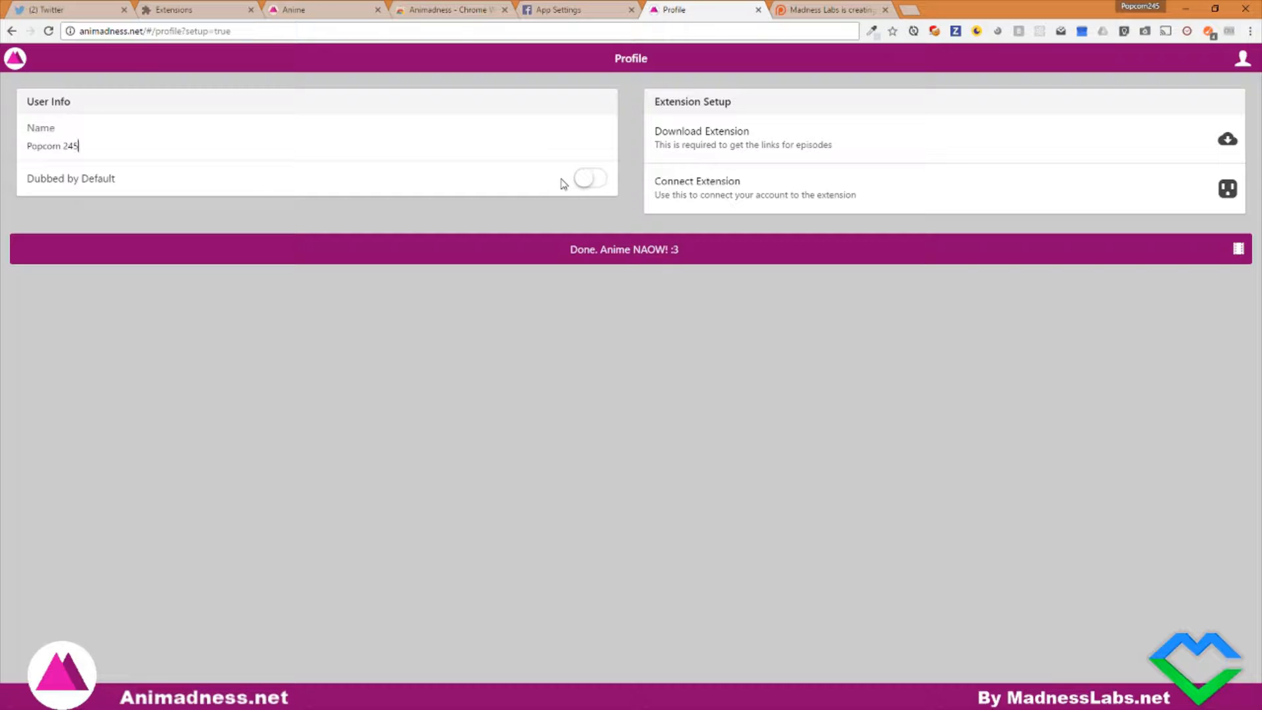
pyautogui.moveTo(505, 191)
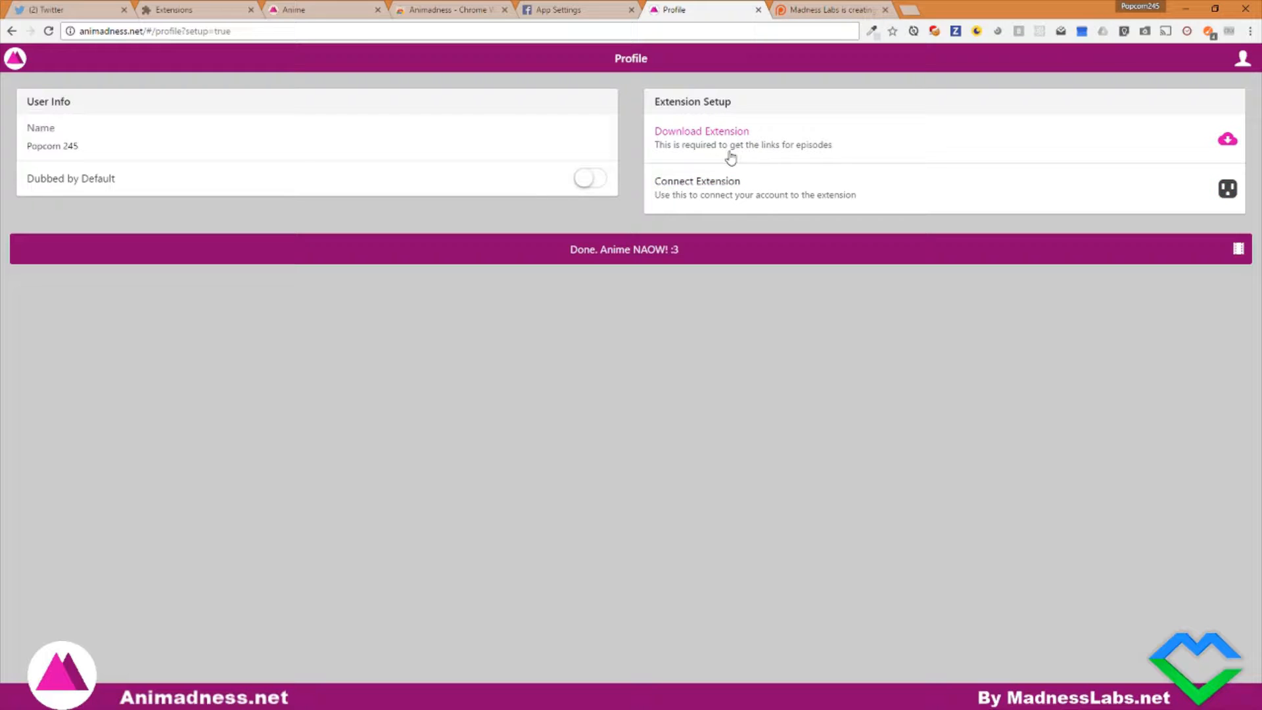
pyautogui.moveTo(680, 200)
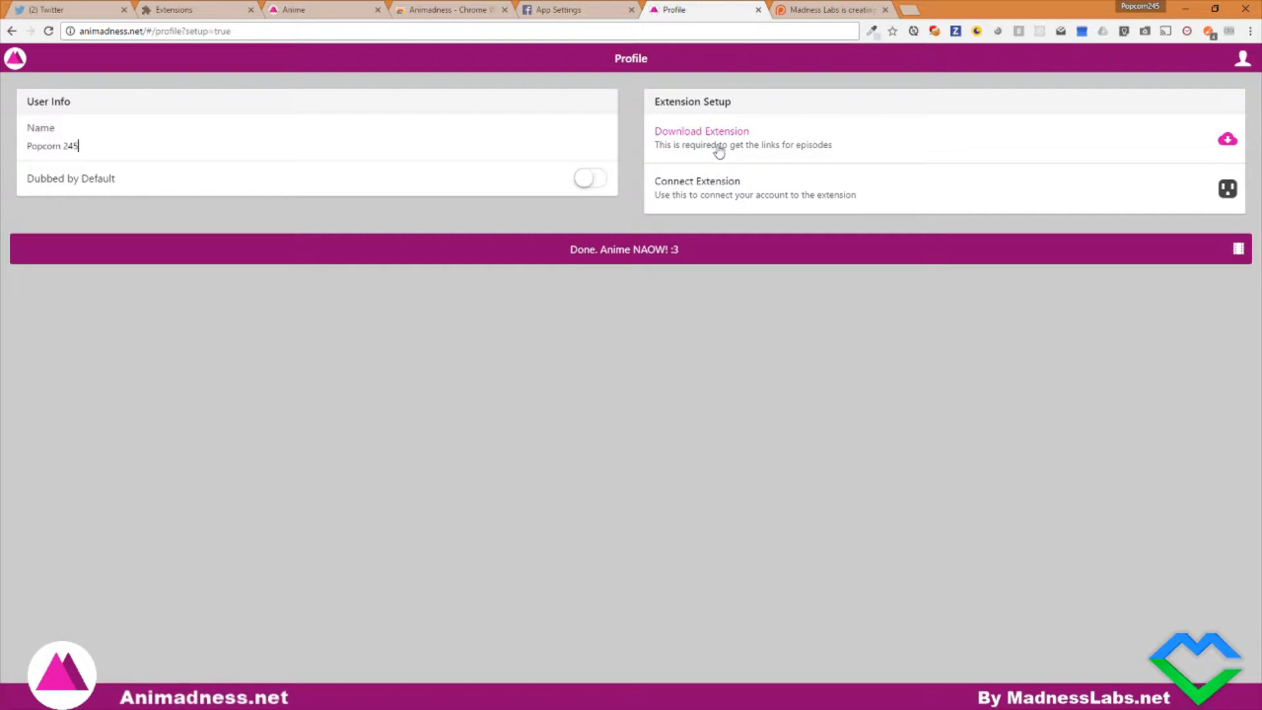
# - Download and install the Animadness extension, then reveal its toolbar icon
pyautogui.click(700, 130)
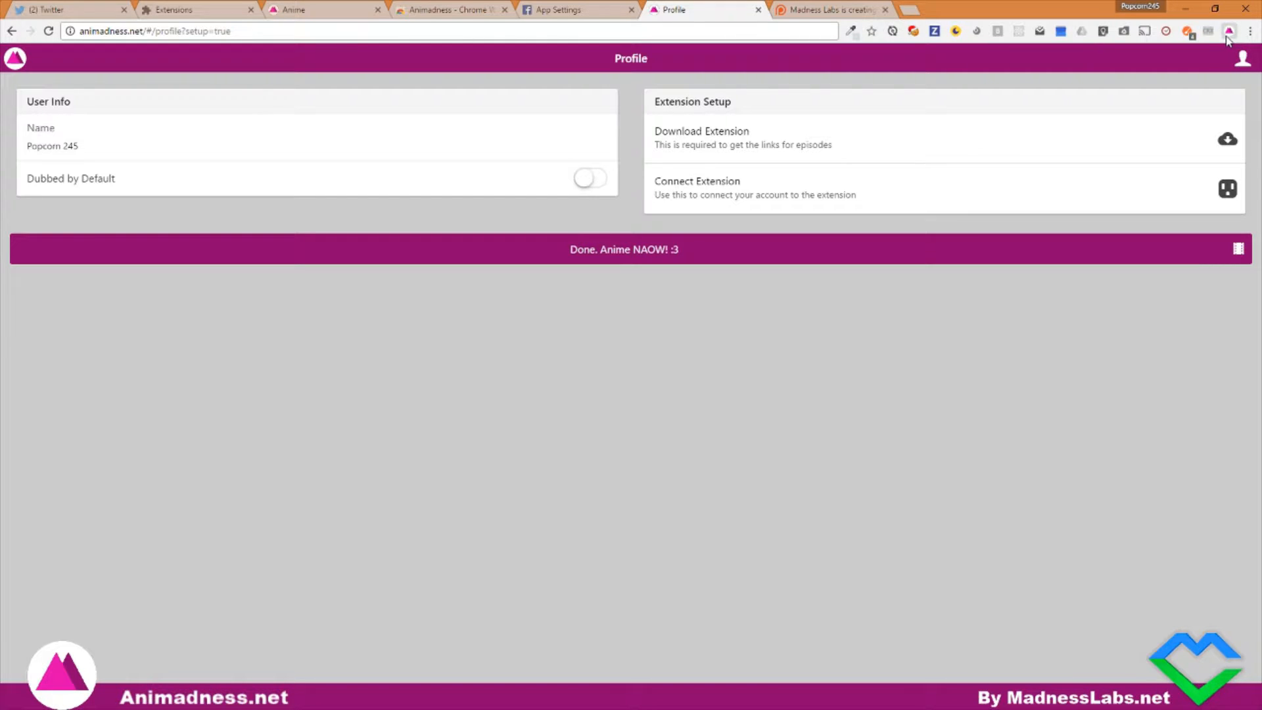
pyautogui.click(1228, 30)
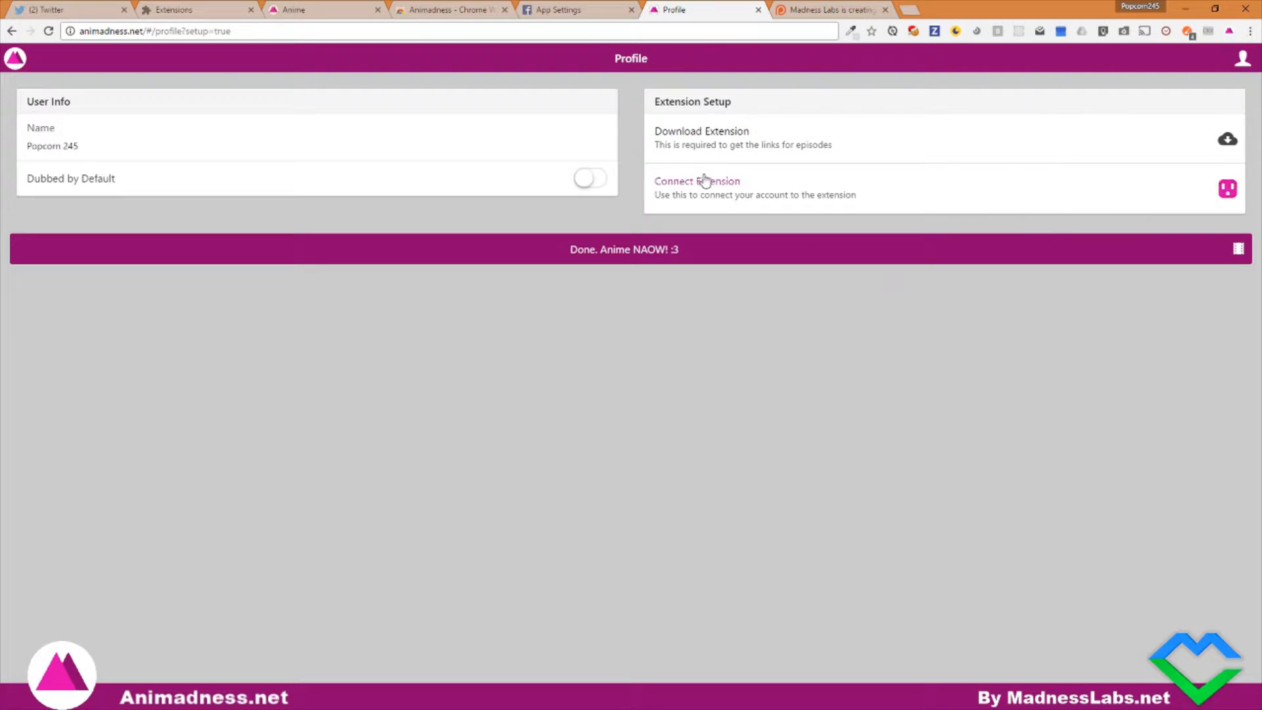
# - Connect the account to the extension and accept going to watch anime
pyautogui.click(697, 181)
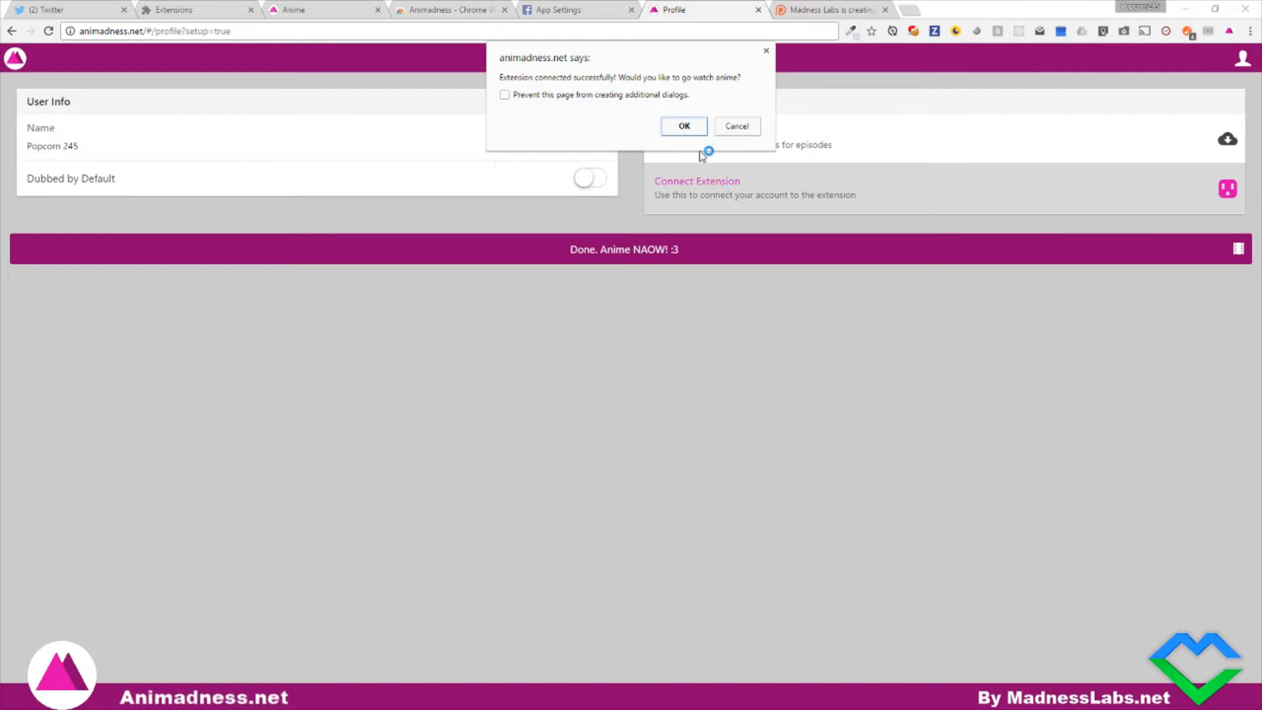
pyautogui.moveTo(609, 87)
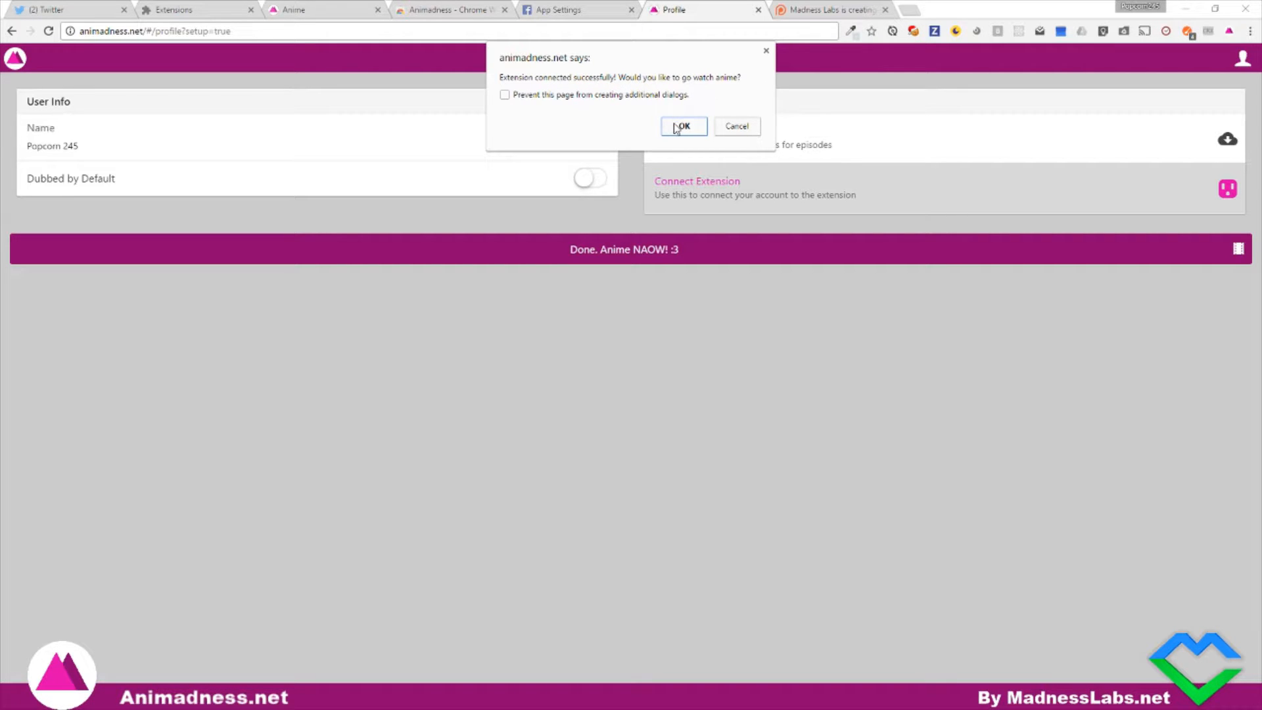
pyautogui.click(682, 126)
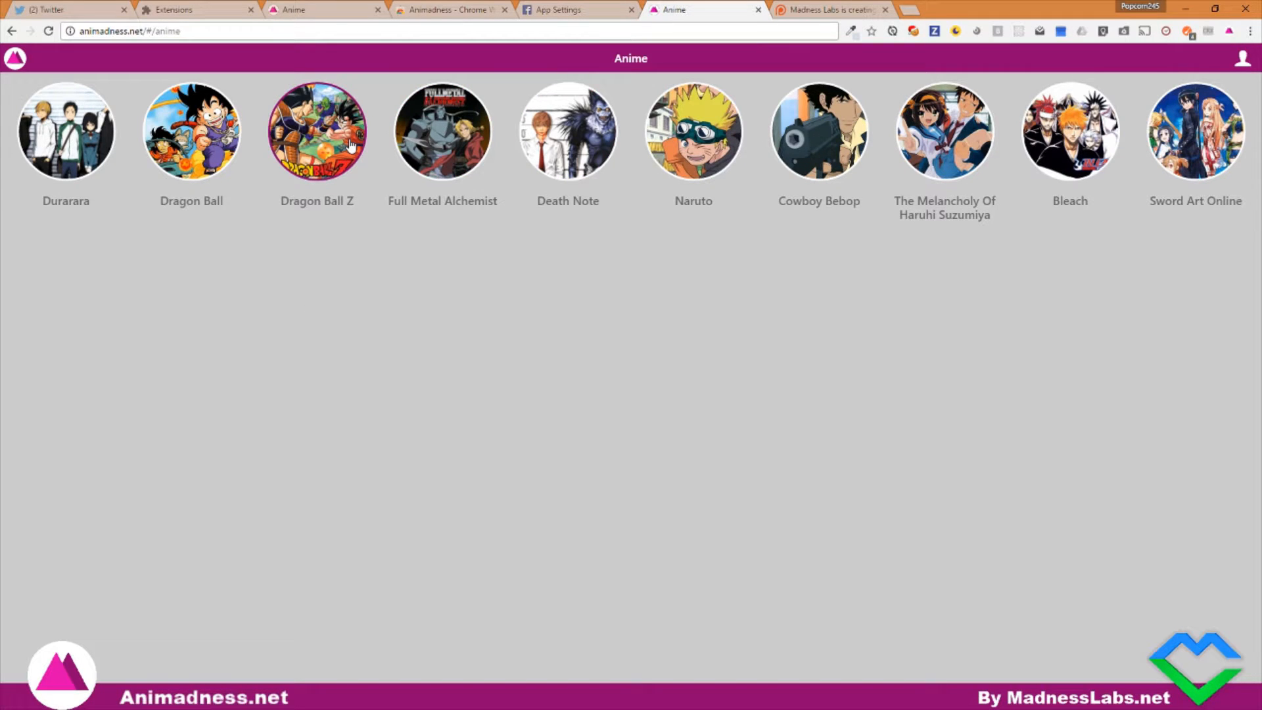
# - Open the Dragon Ball Z series page and start its episode video
pyautogui.click(317, 130)
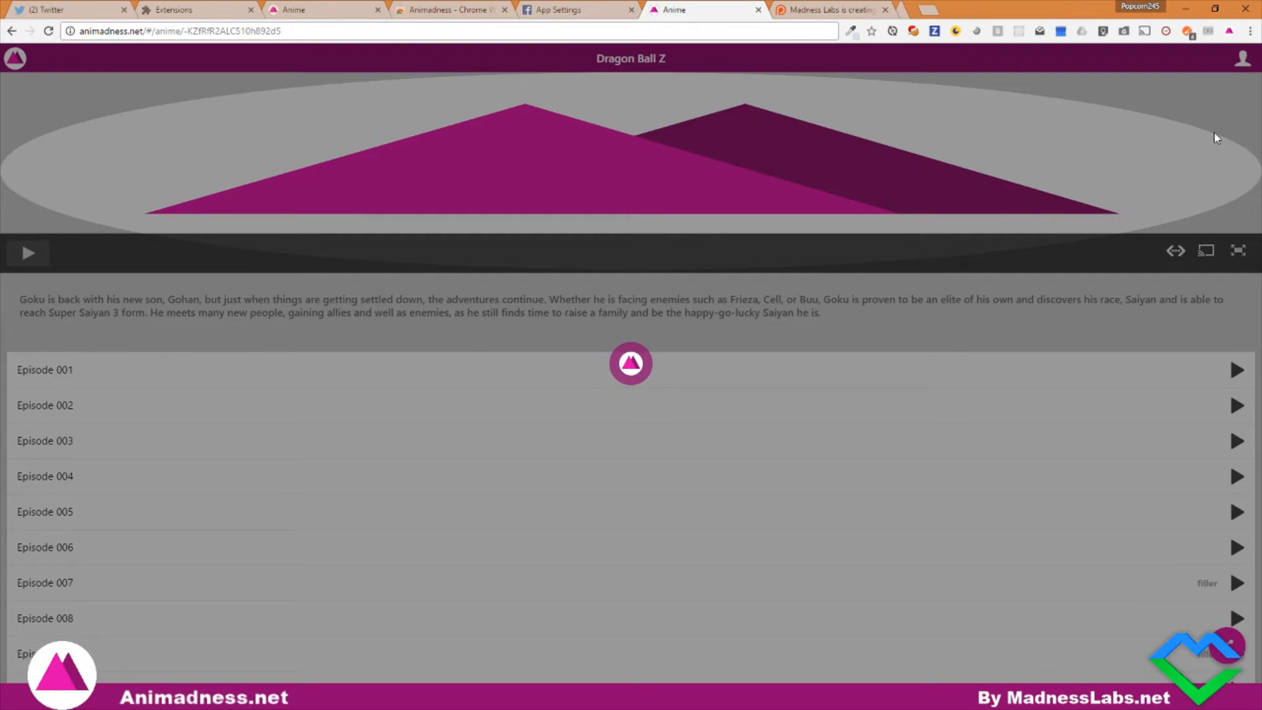
pyautogui.click(27, 252)
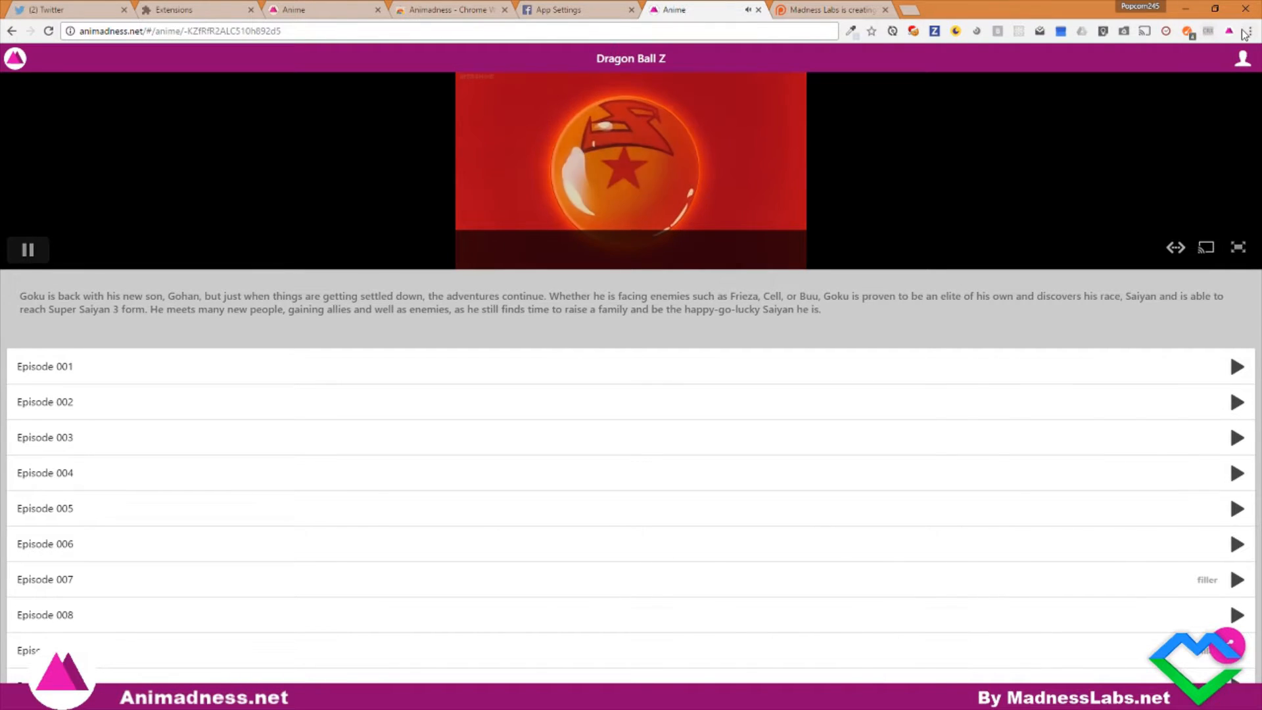
# - Check the extension's Connected status, then bring up the account profile page
pyautogui.click(1229, 30)
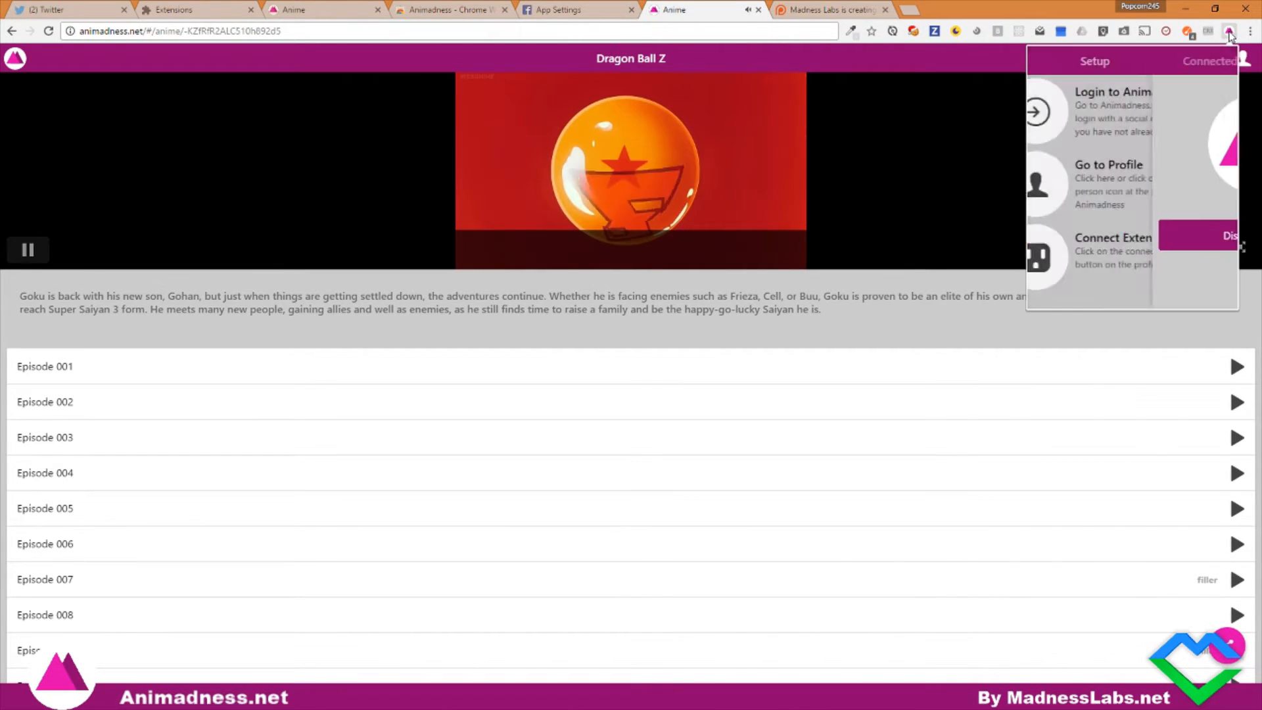
pyautogui.click(1241, 58)
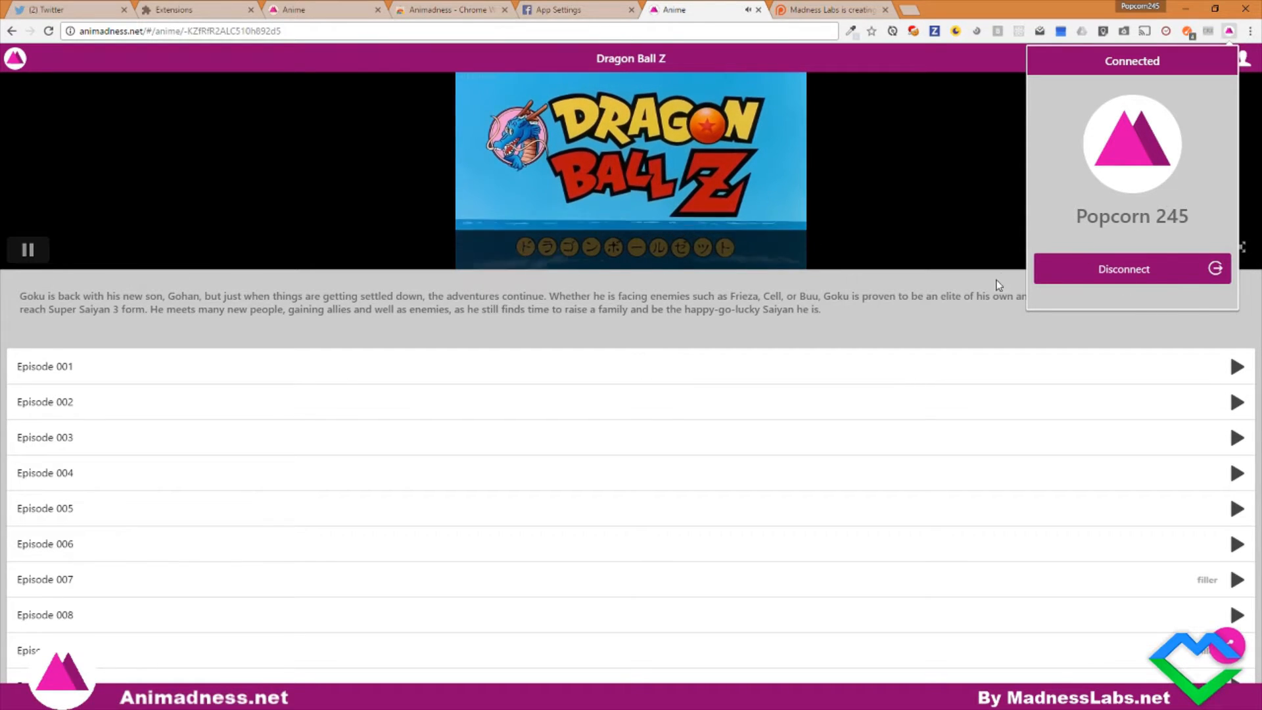
pyautogui.click(1228, 31)
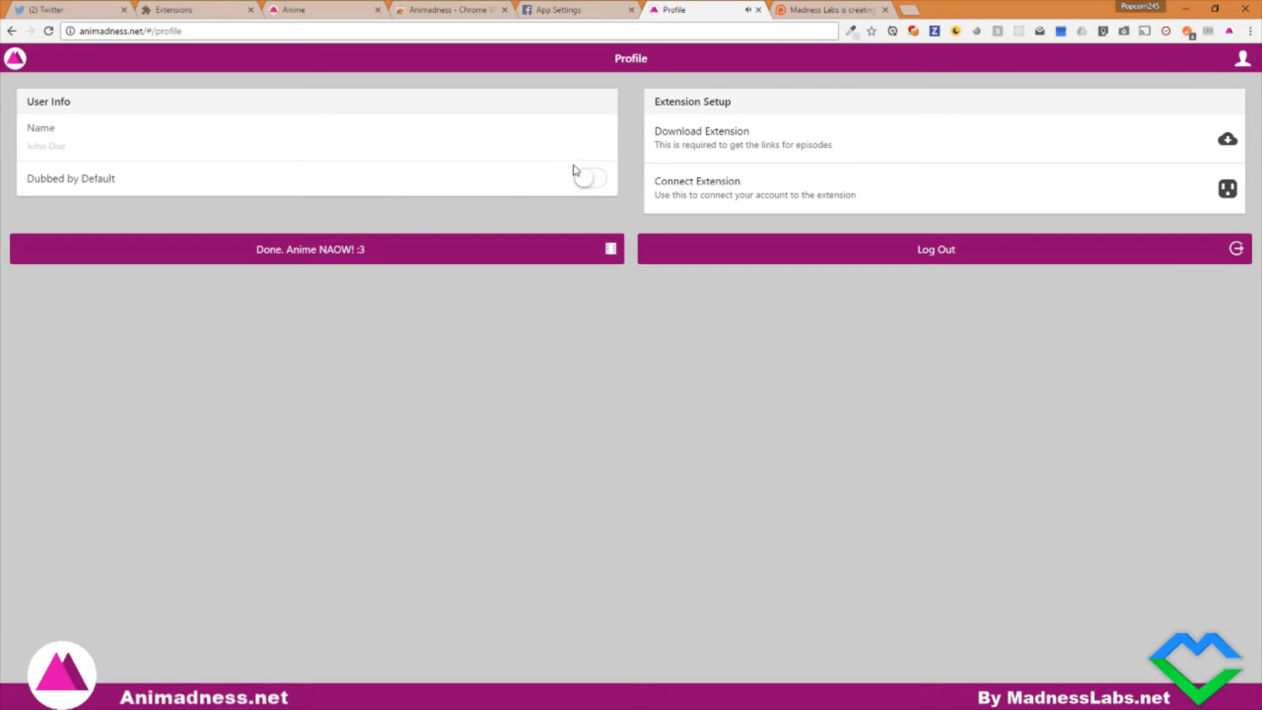
pyautogui.moveTo(594, 188)
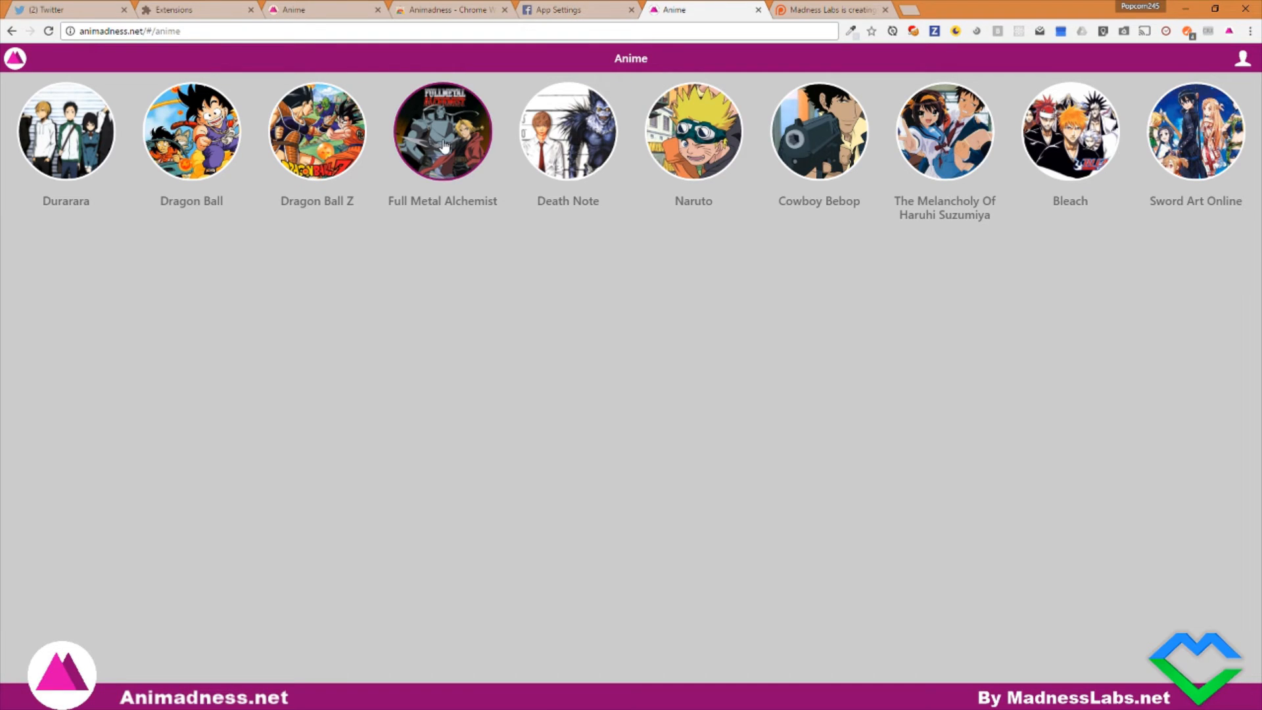
# - Open Full Metal Alchemist, then follow the banner to the Madness Labs Patreon page
pyautogui.click(442, 132)
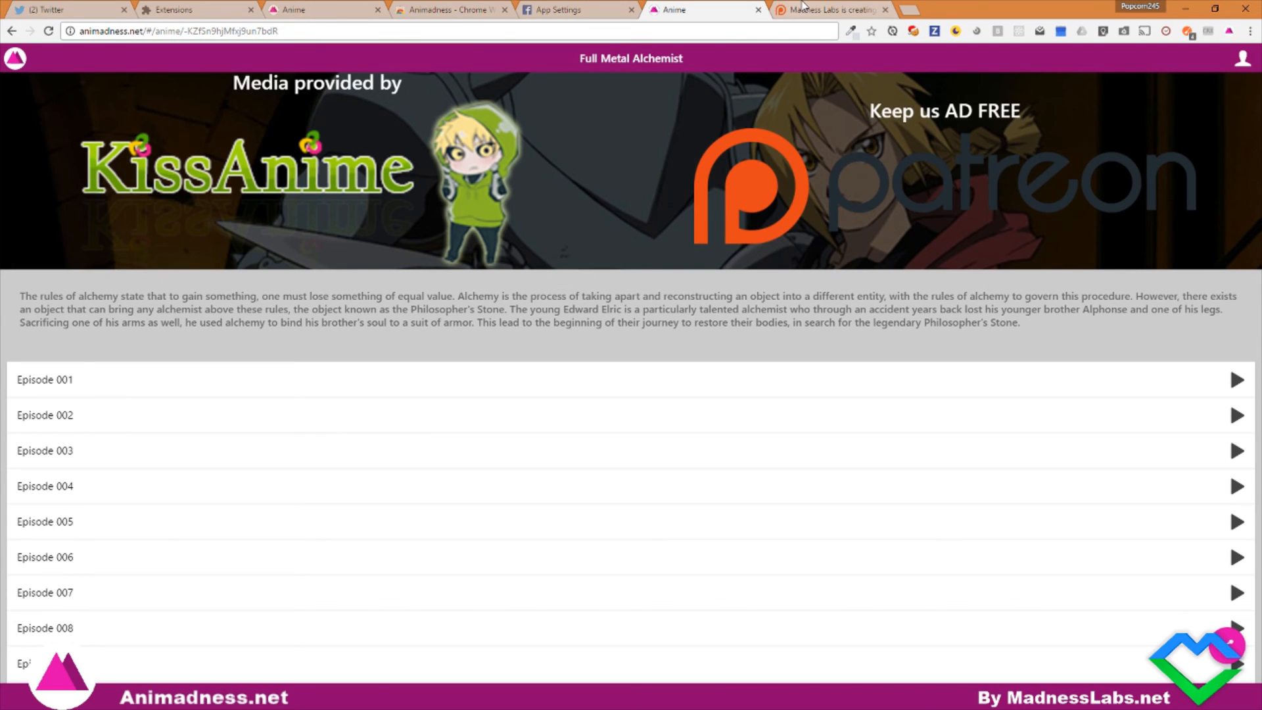
pyautogui.click(834, 9)
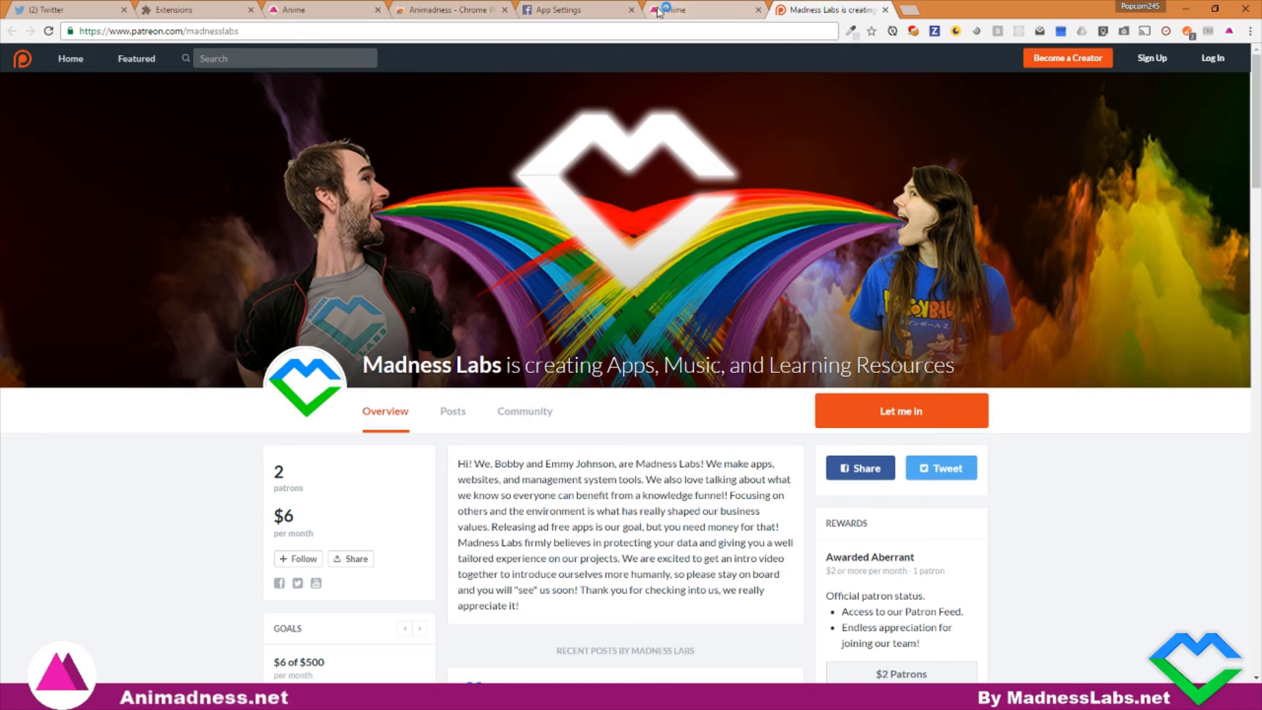
pyautogui.moveTo(659, 9)
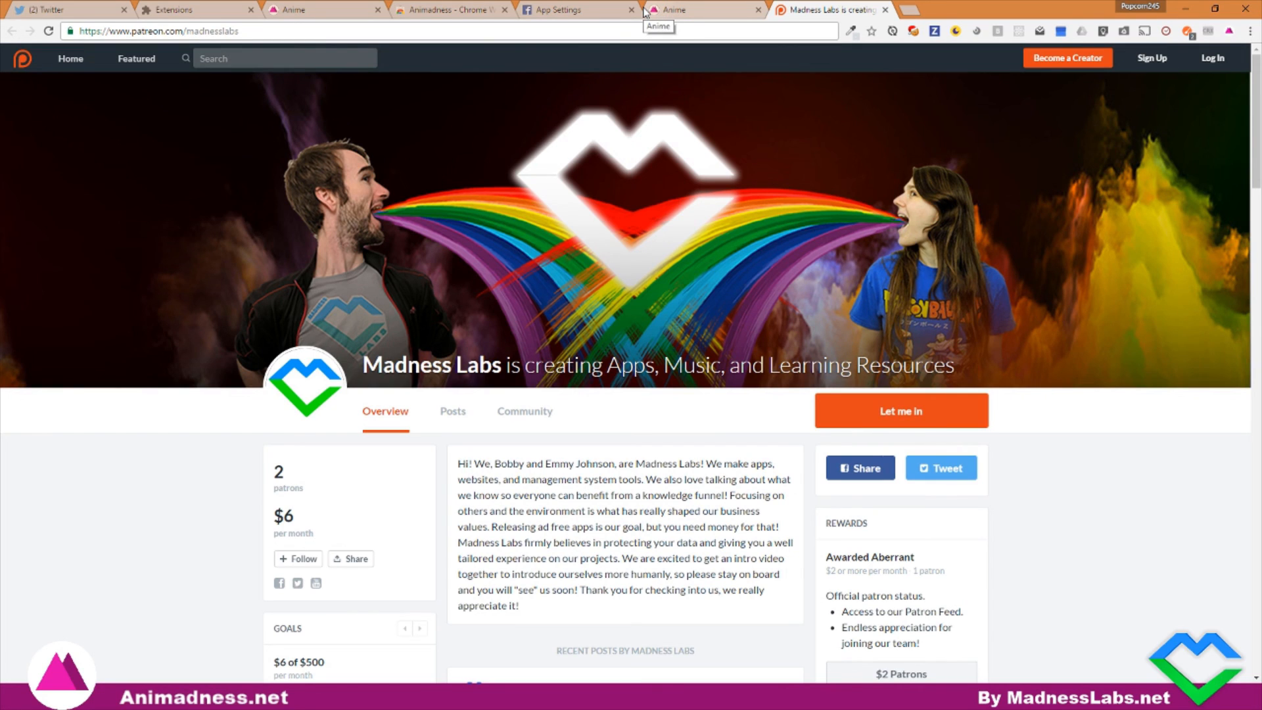